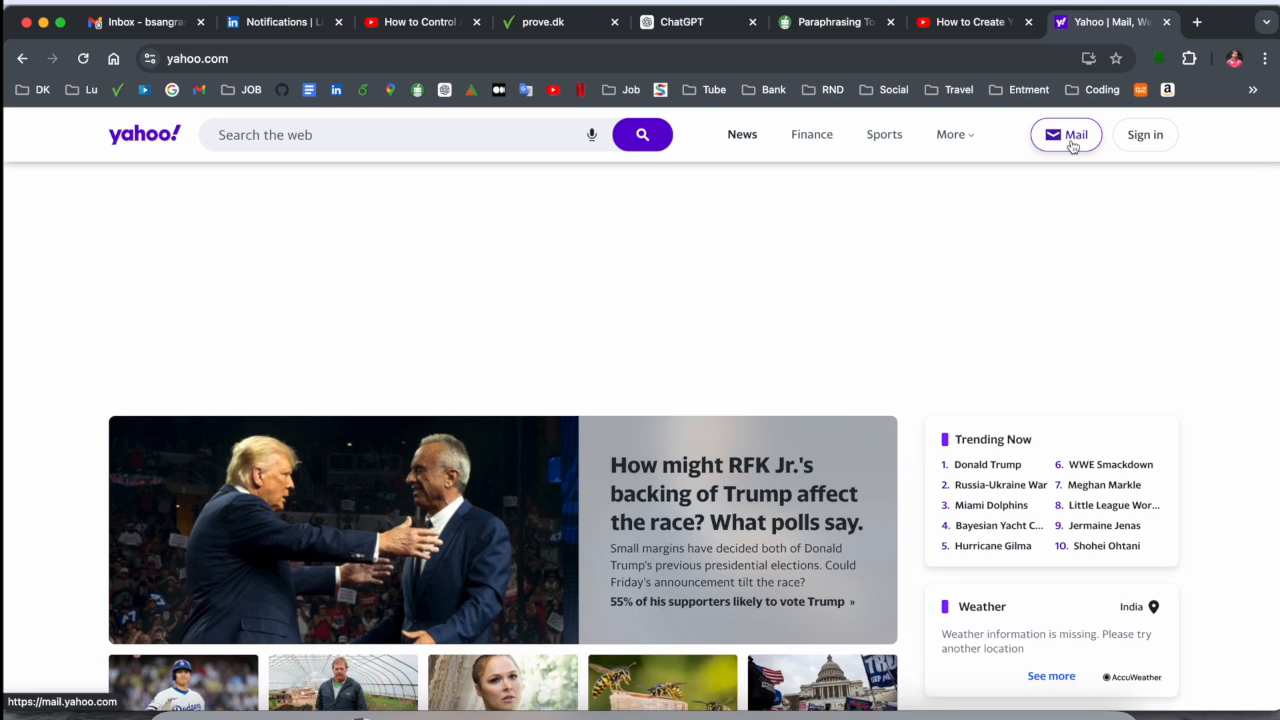
- Go to the Yahoo Mail sign-in page from the Yahoo homepage Mail button
left_click(1066, 134)
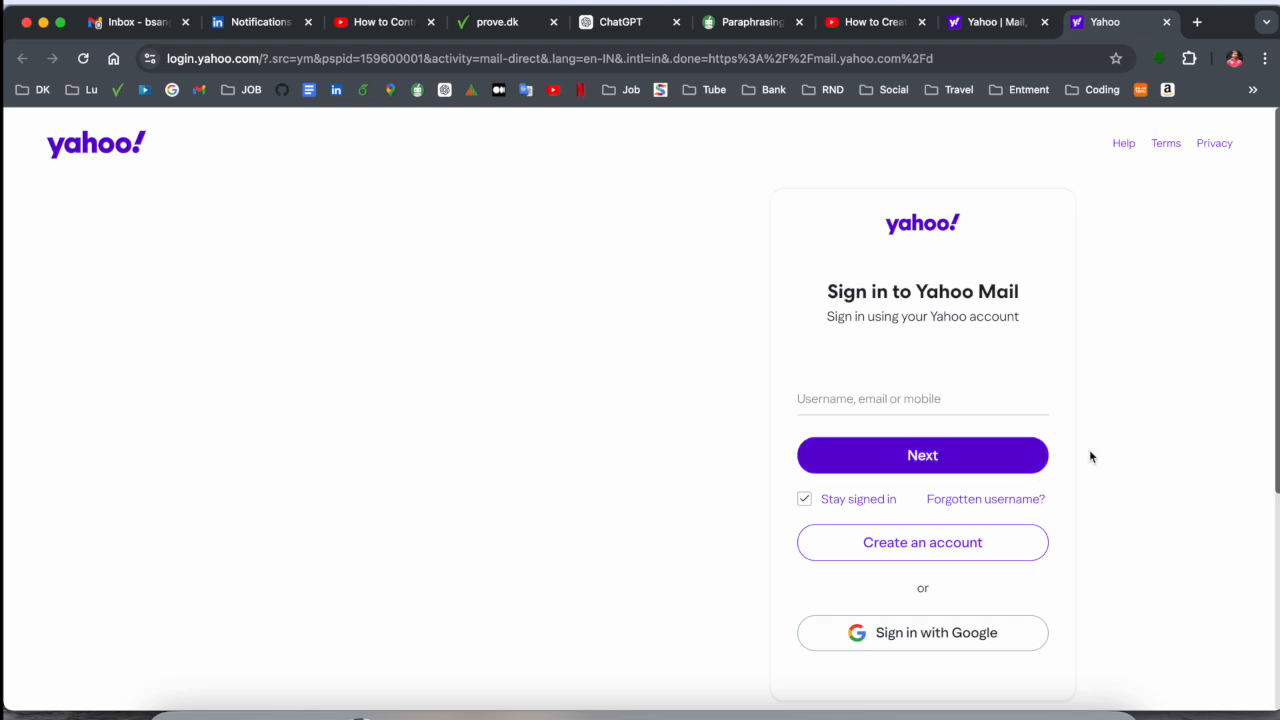
mouse_move(896, 568)
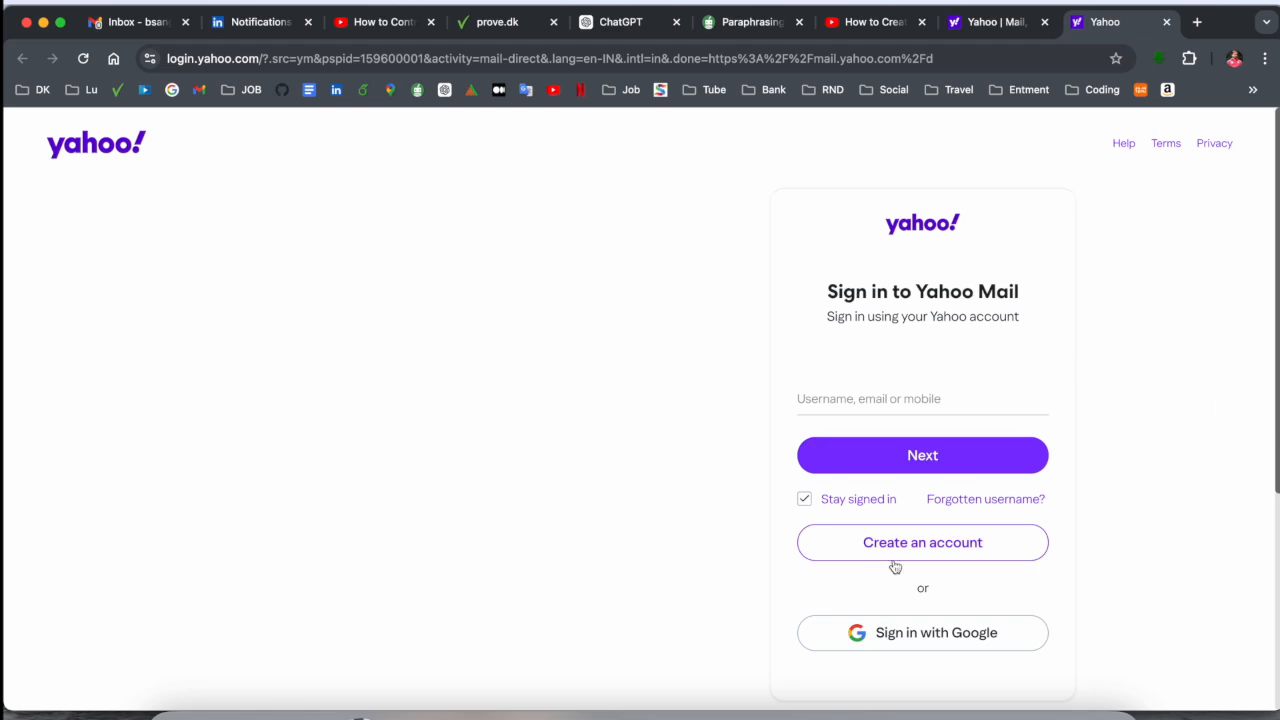
left_click(922, 542)
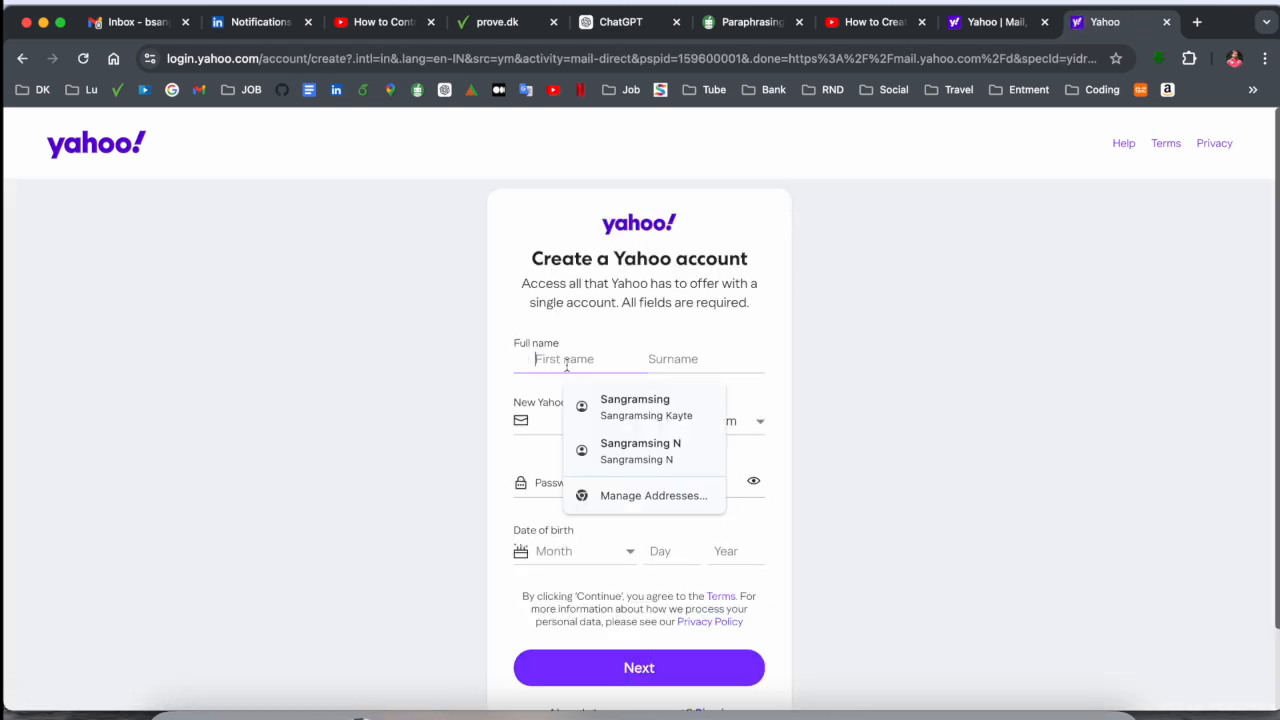
left_click(646, 408)
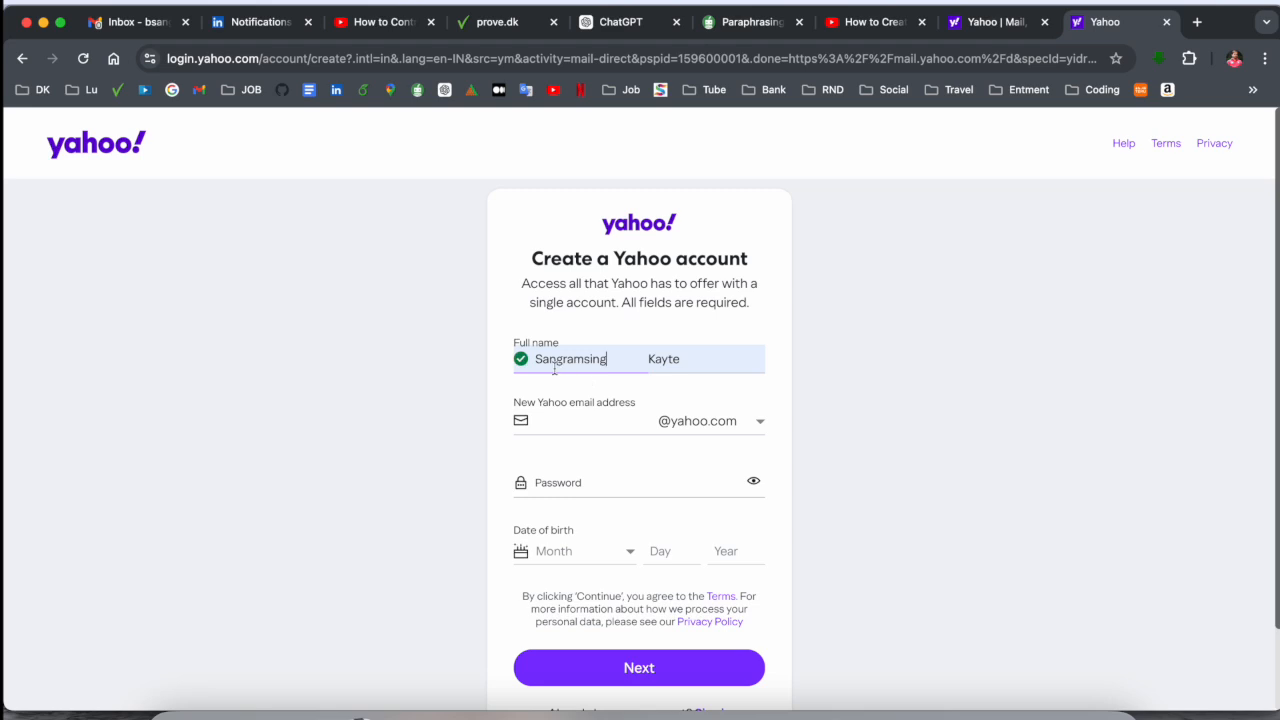
left_click(590, 420)
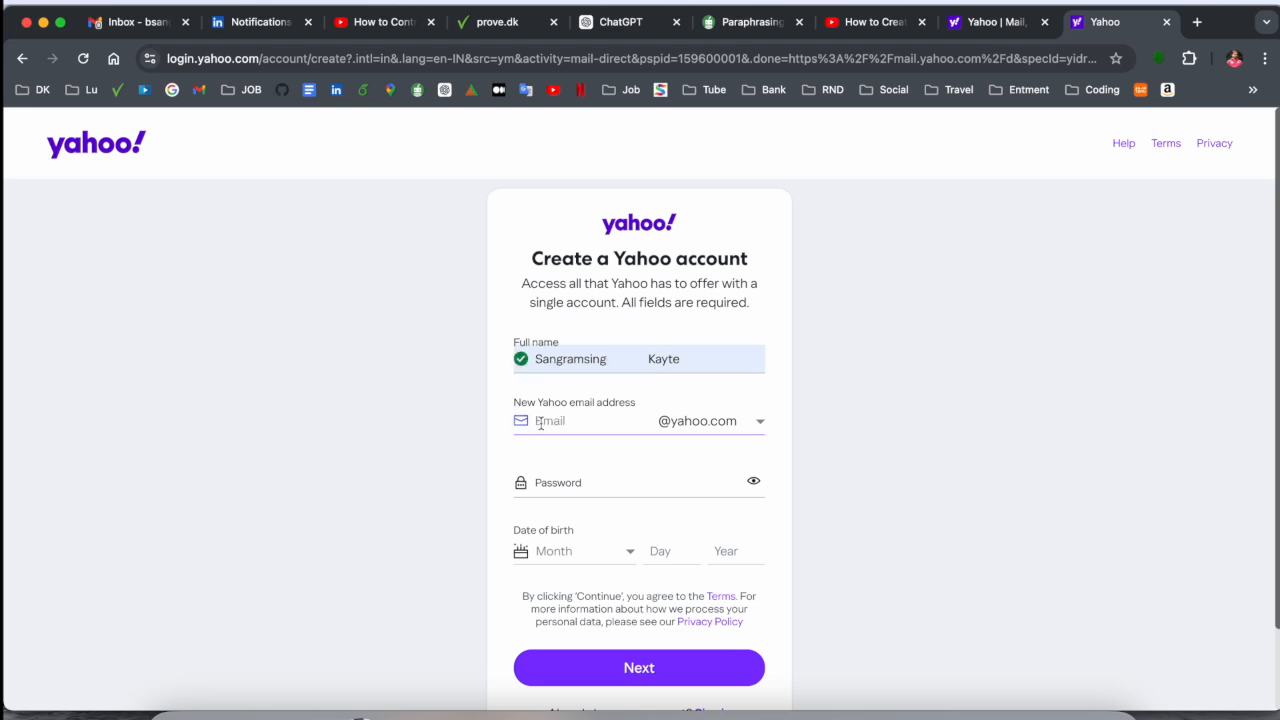
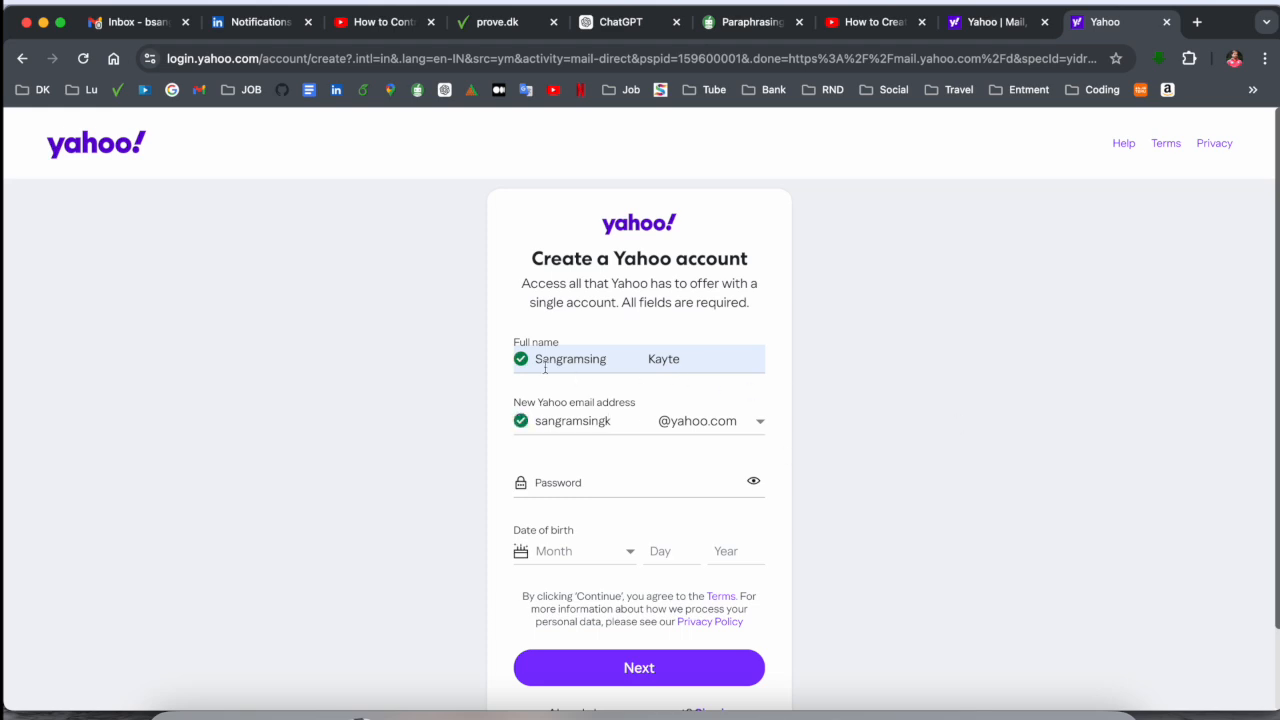
left_click(570, 360)
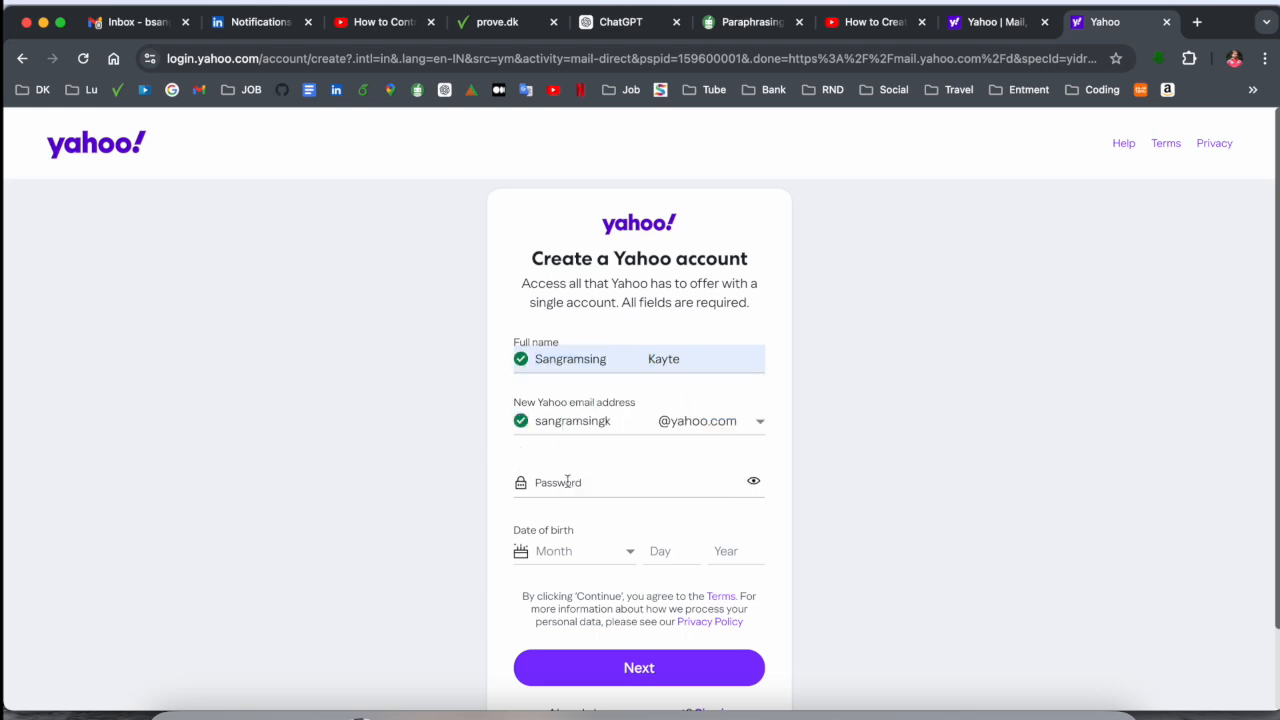
type("••••••")
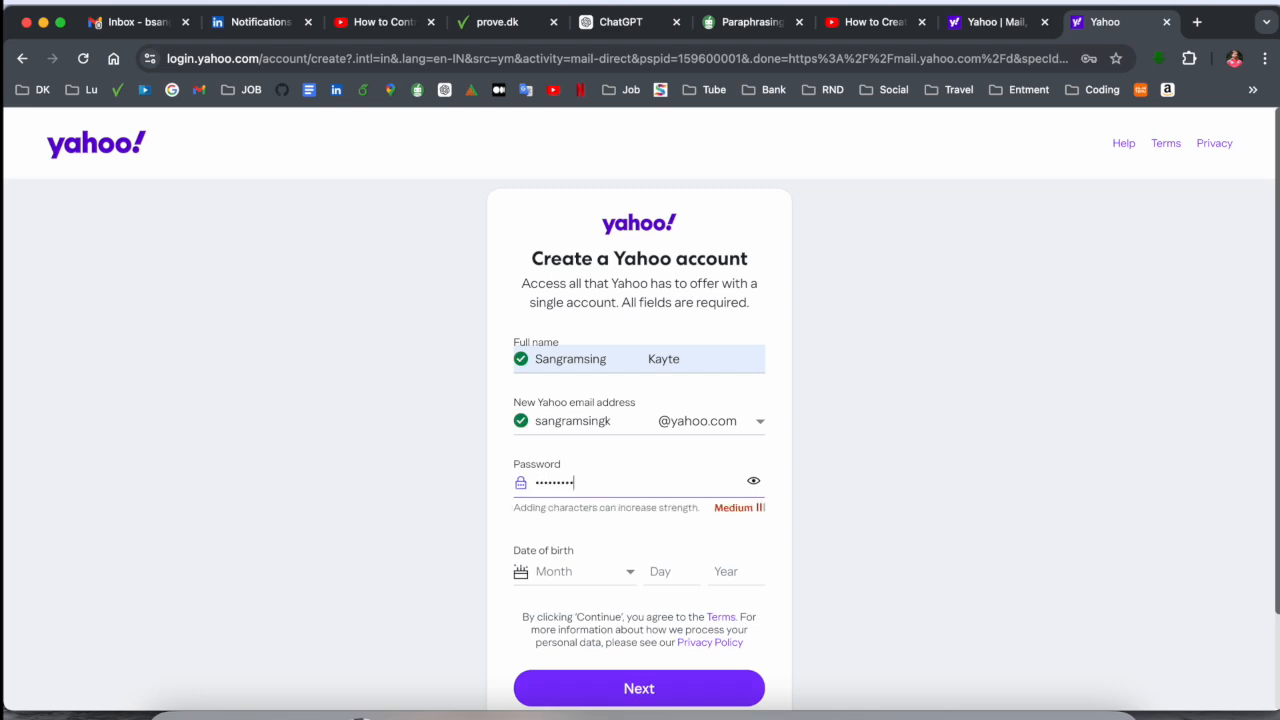
scroll("down", 3)
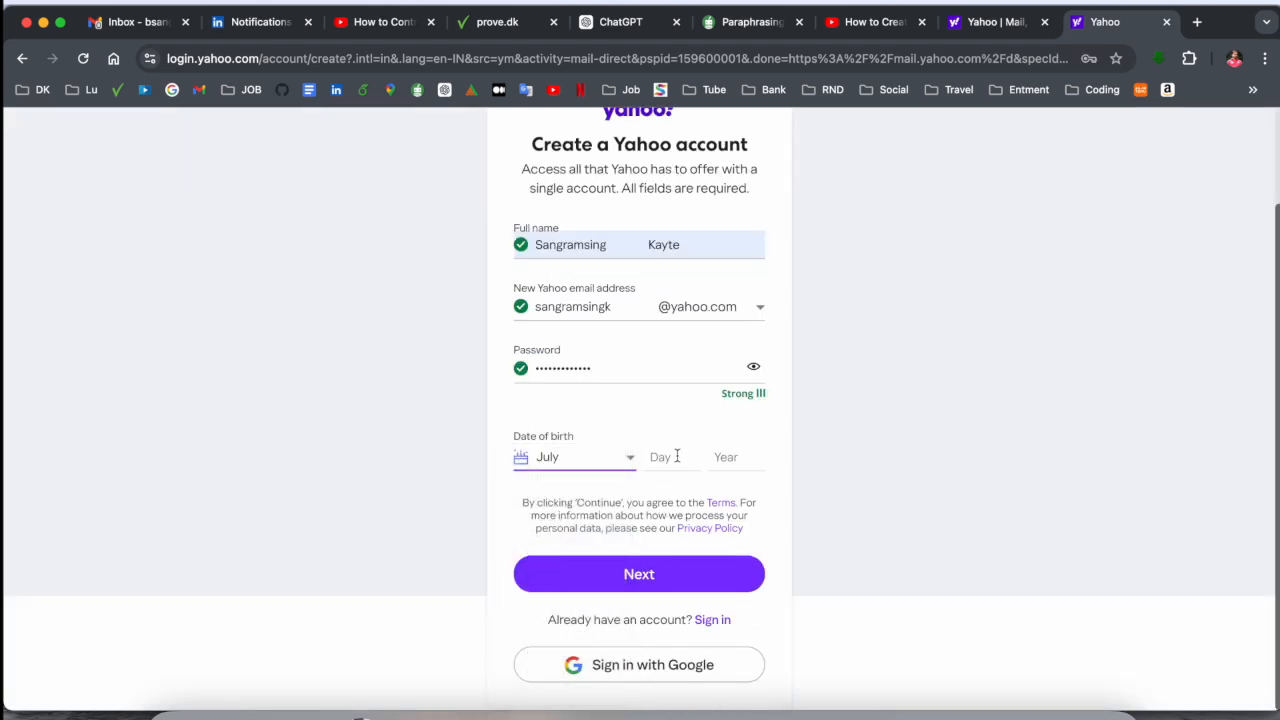
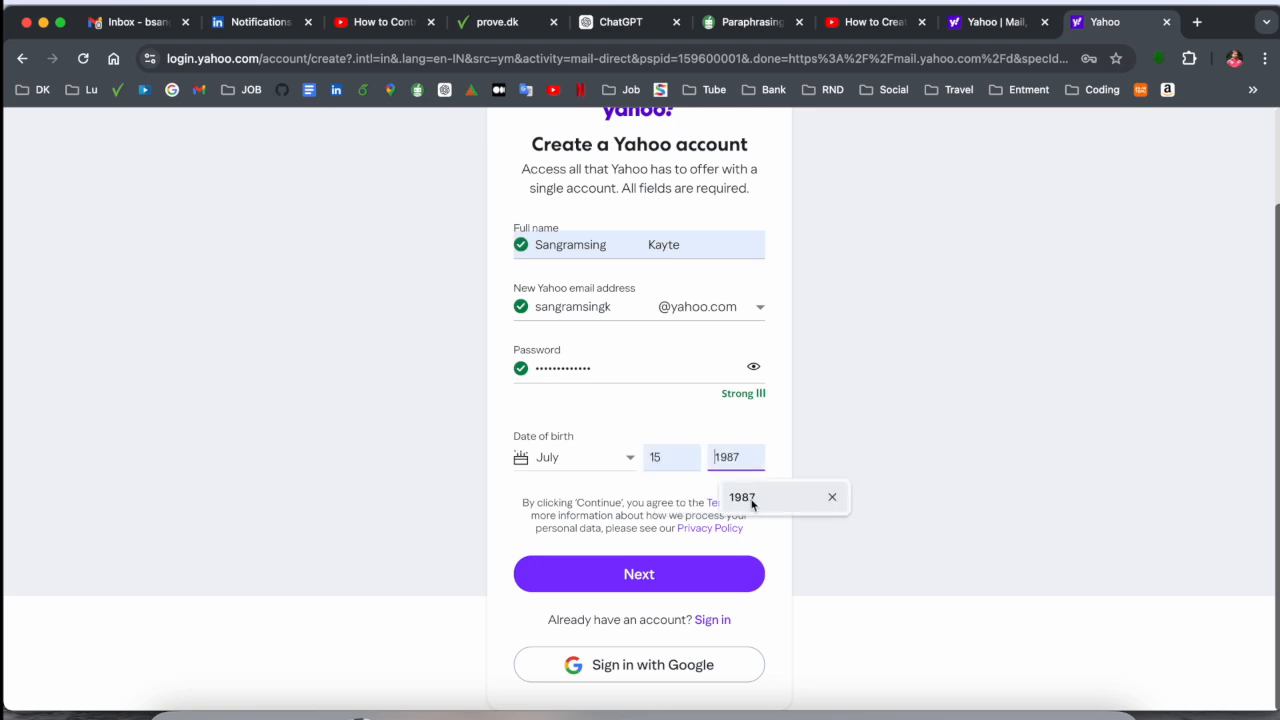
left_click(640, 572)
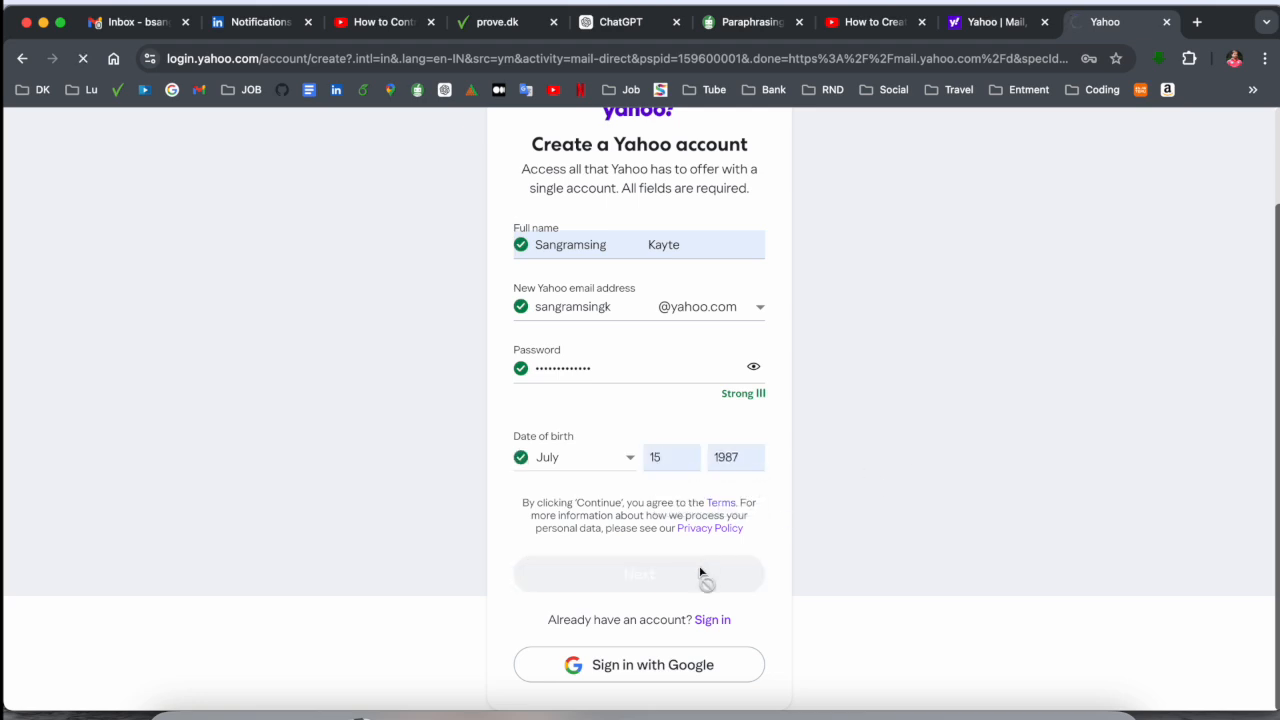
left_click(640, 572)
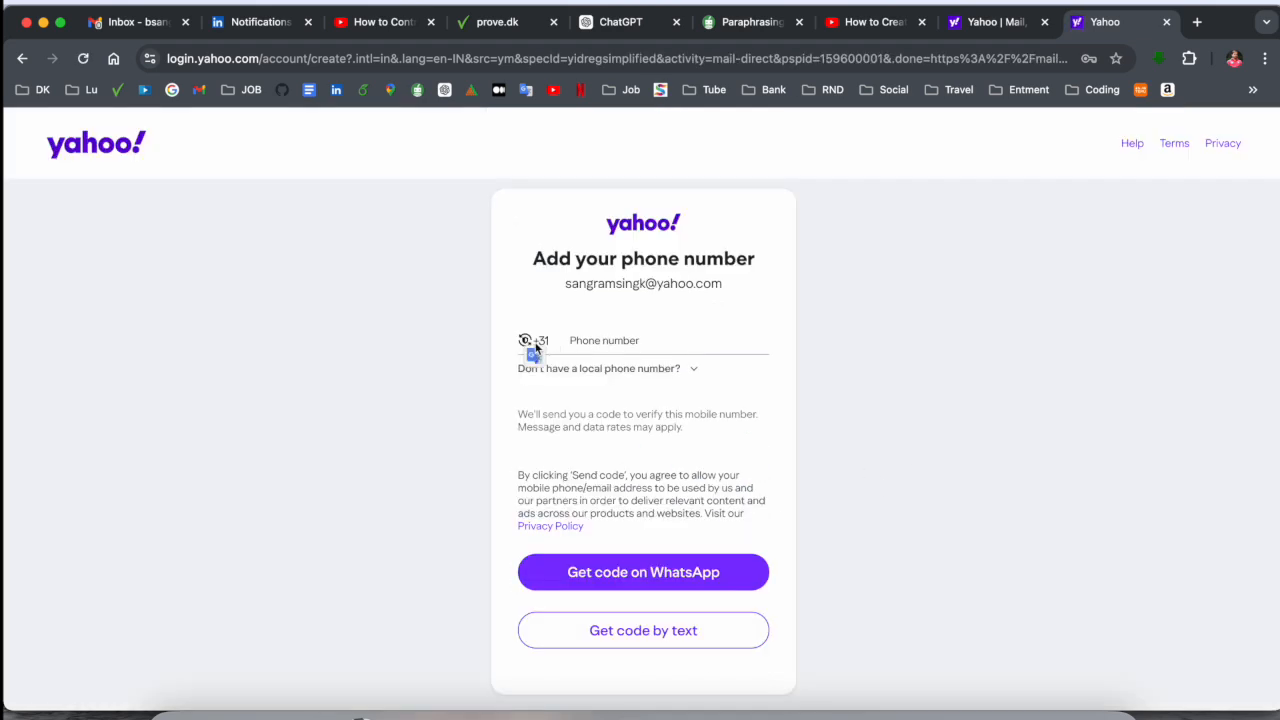
- Enter the phone number, get a texted verification code and verify it
left_click(598, 368)
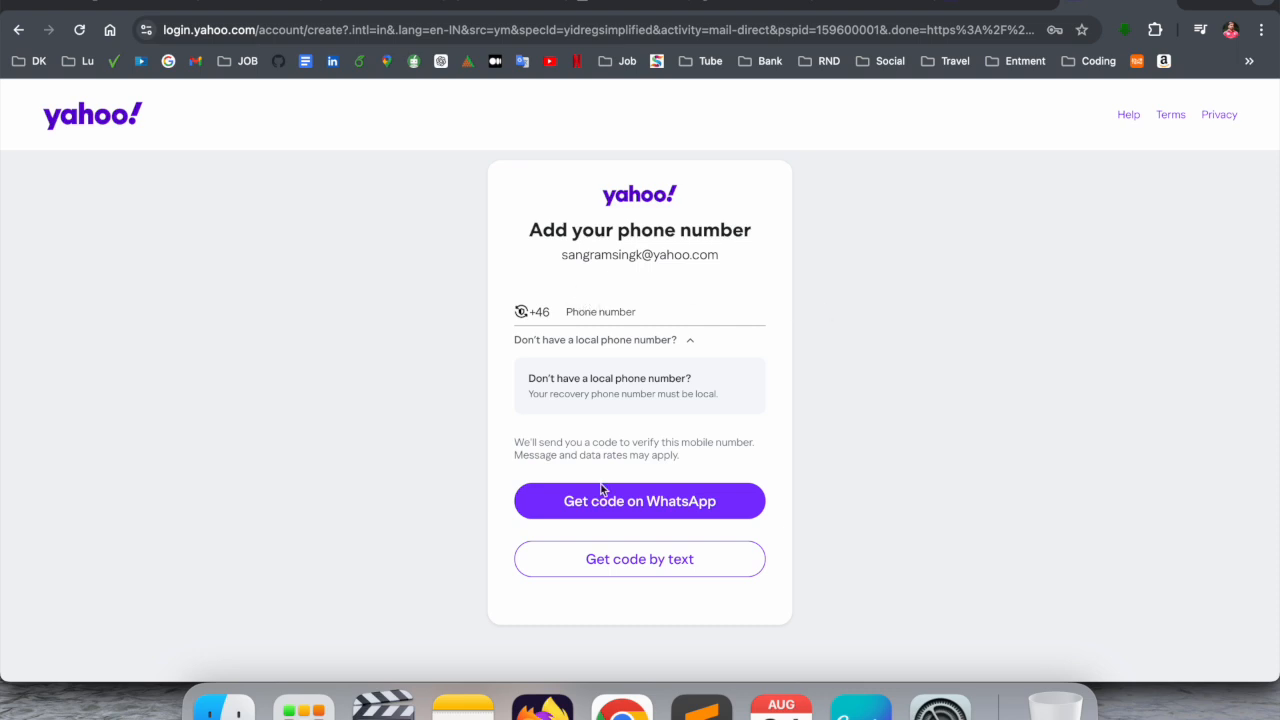
mouse_move(704, 548)
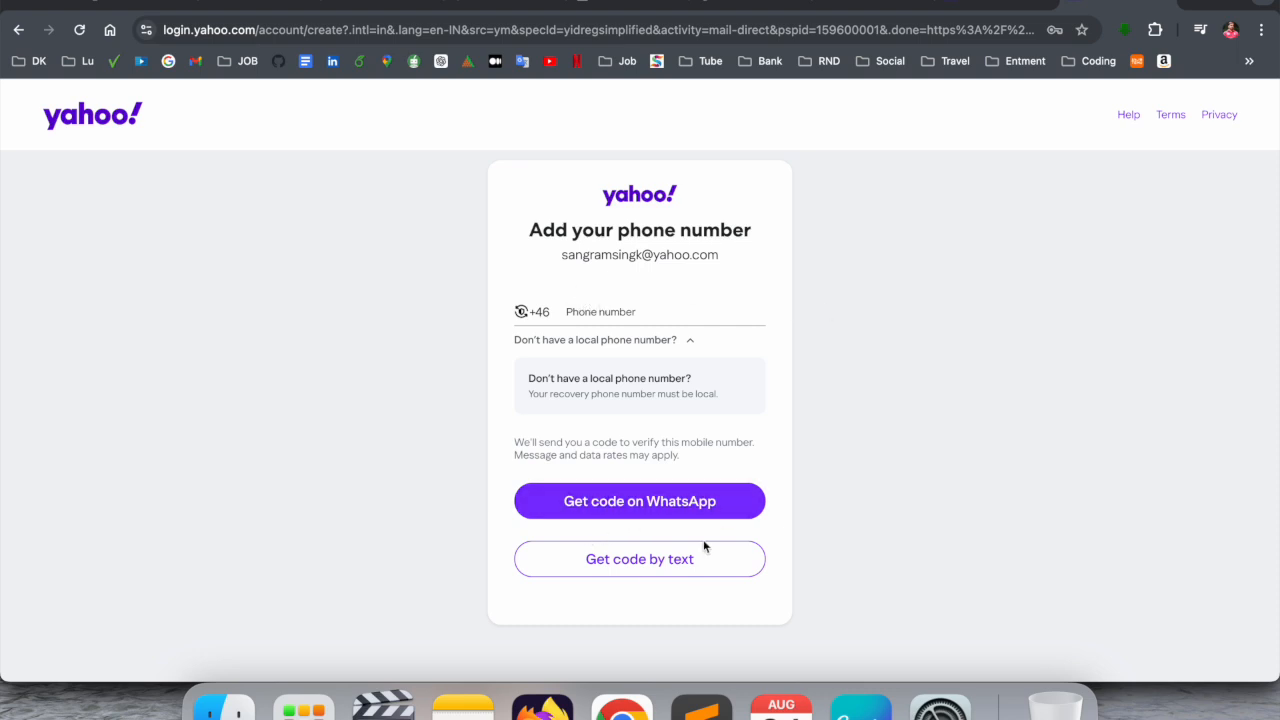
mouse_move(816, 330)
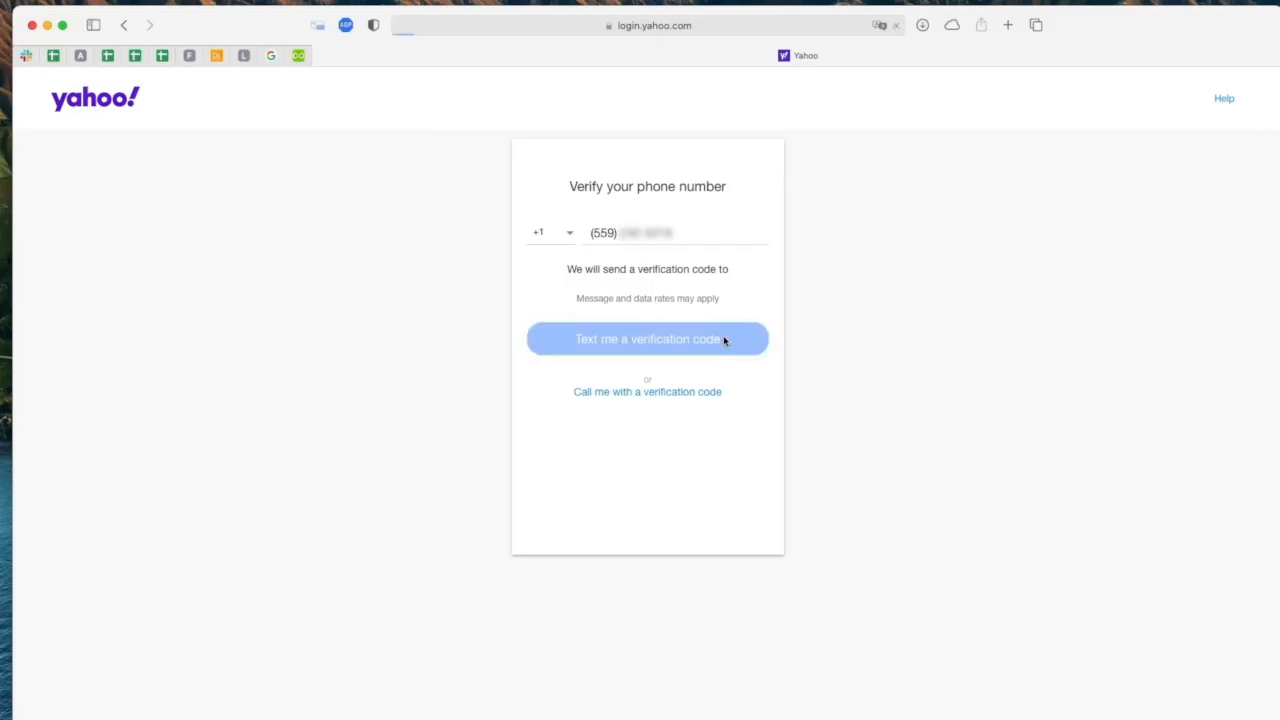
left_click(648, 338)
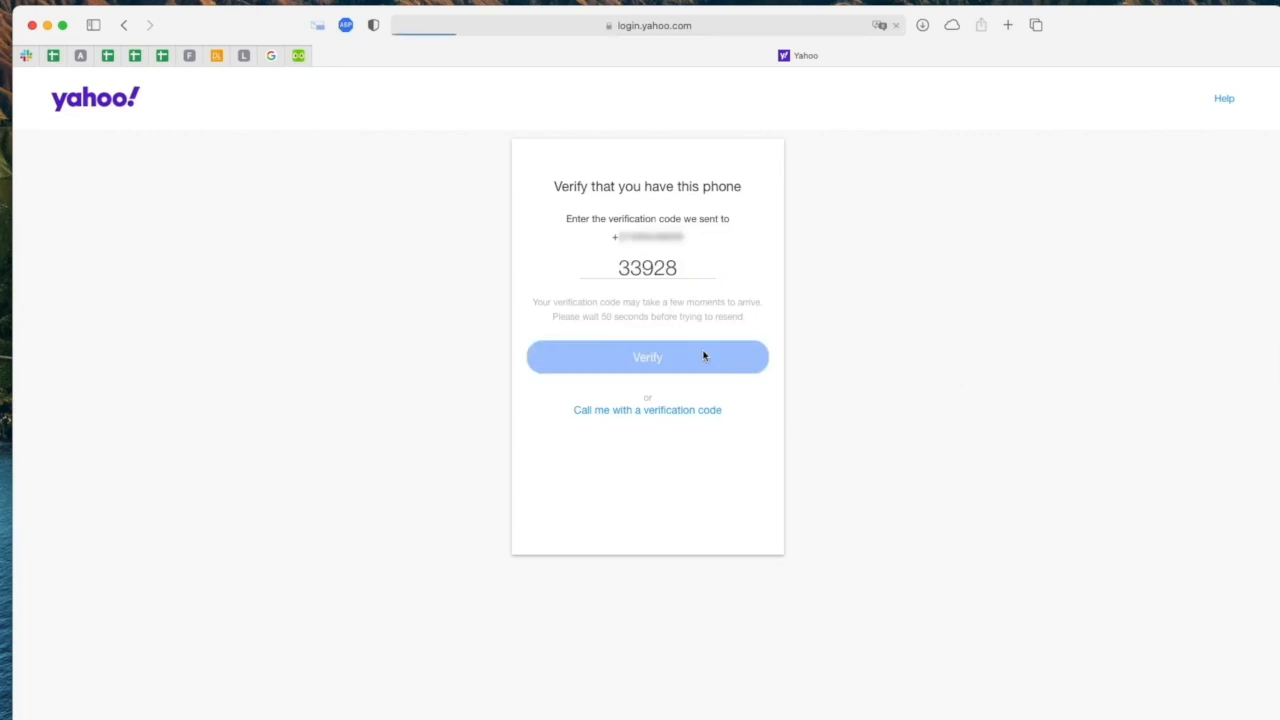
left_click(648, 356)
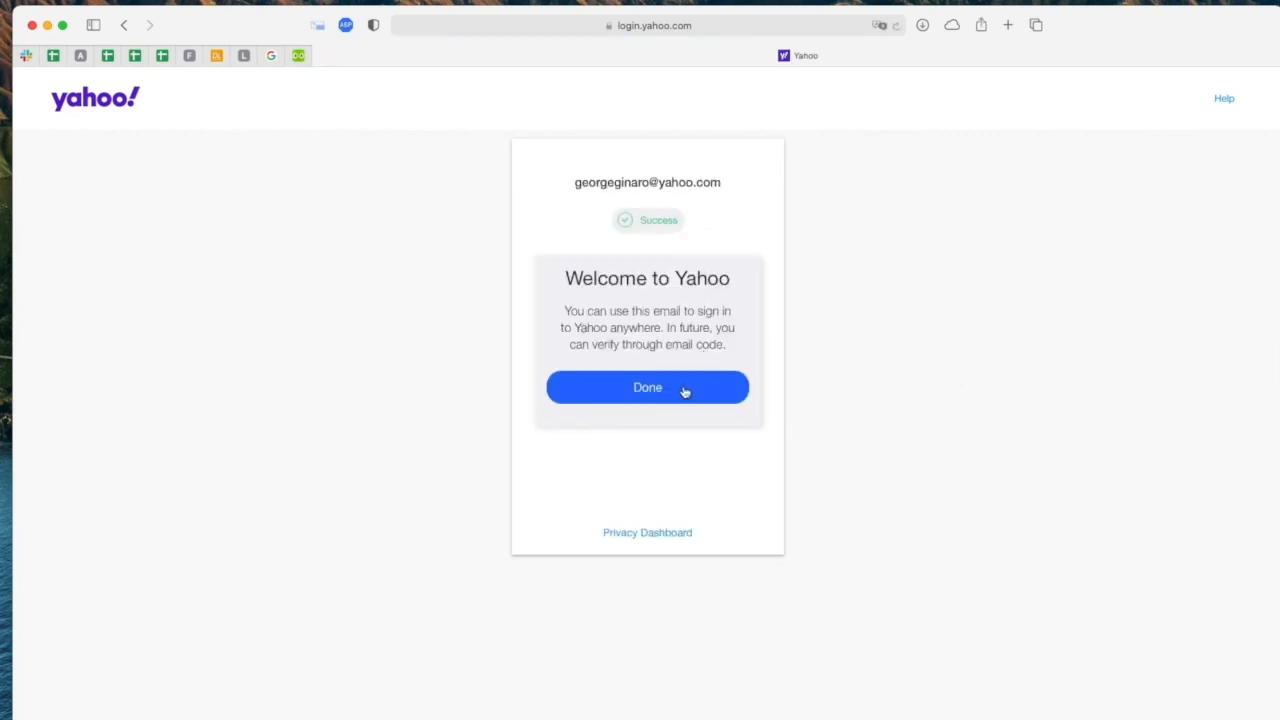
- Finish the welcome step and land in the new account's empty inbox
left_click(648, 388)
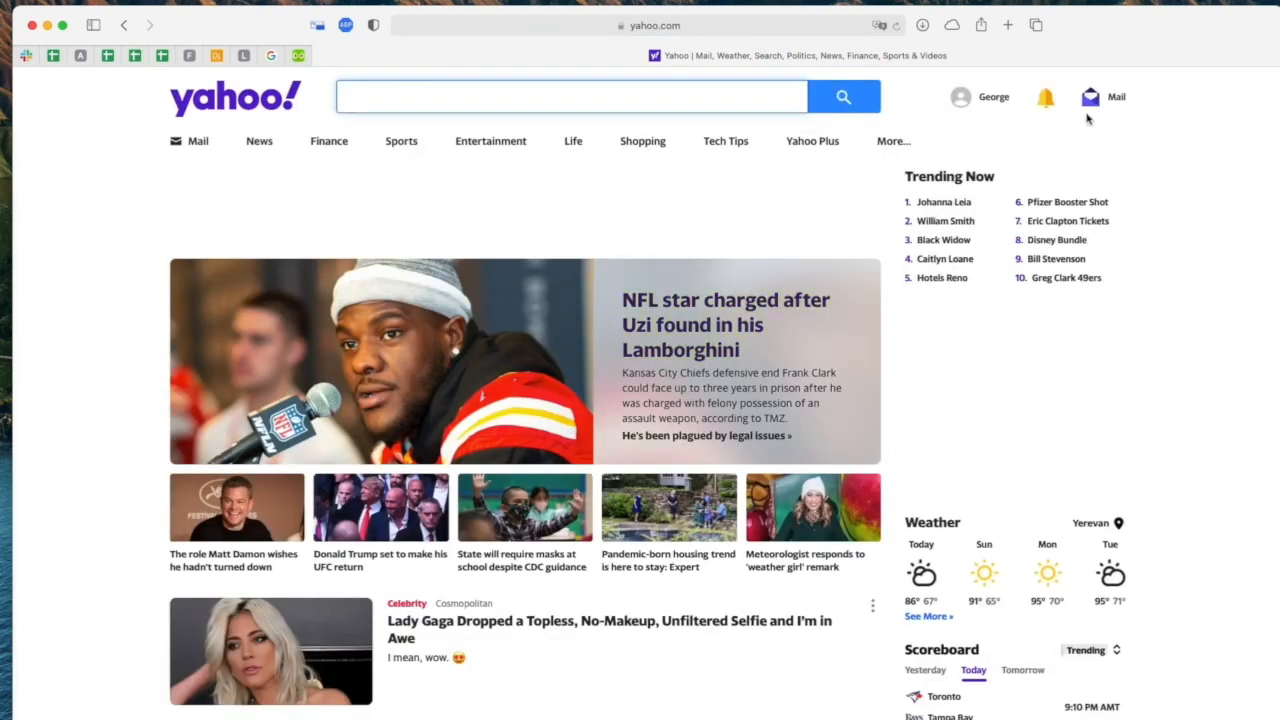
left_click(1116, 96)
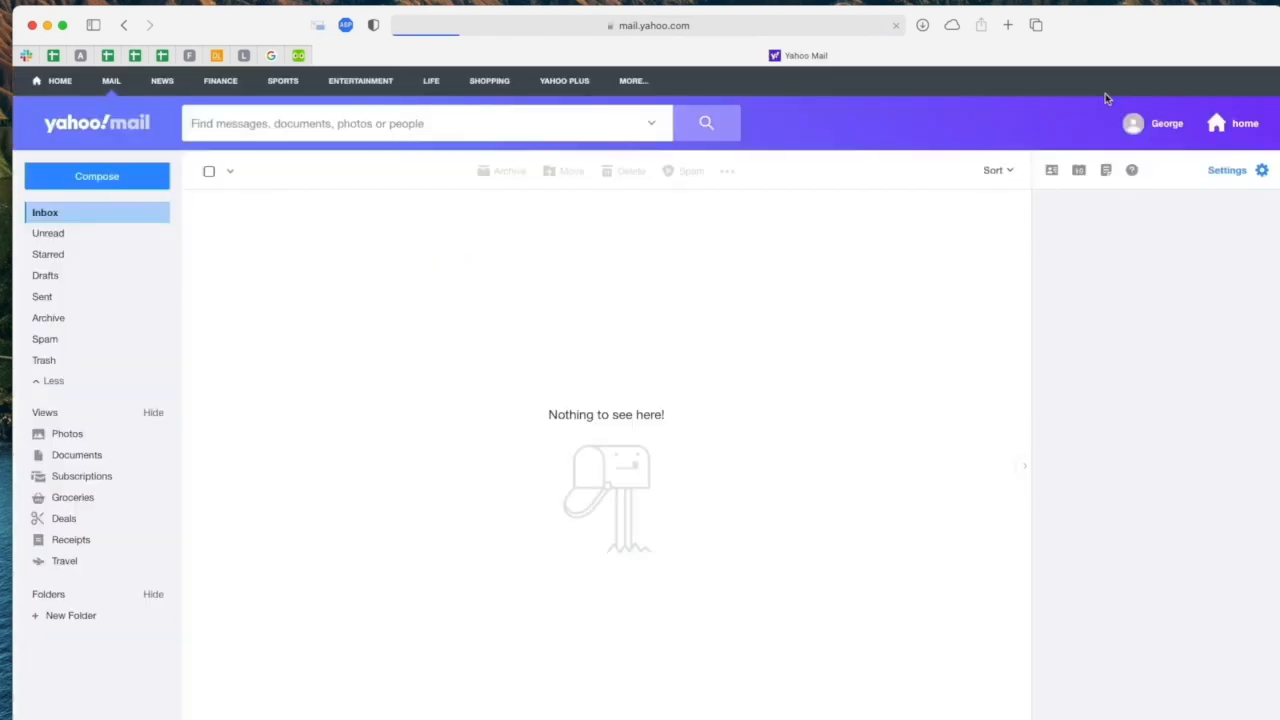